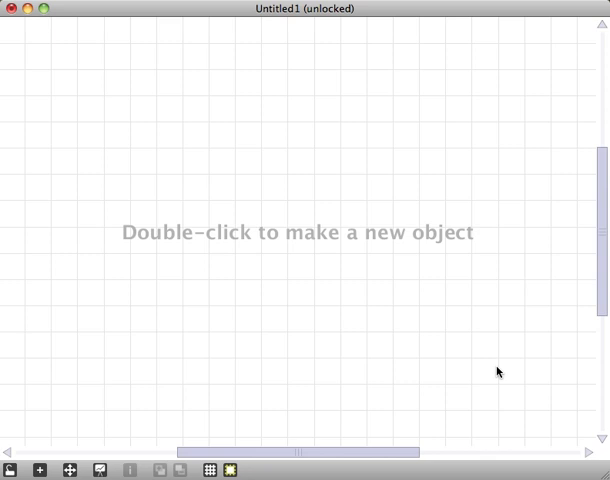
mouse_move(168, 238)
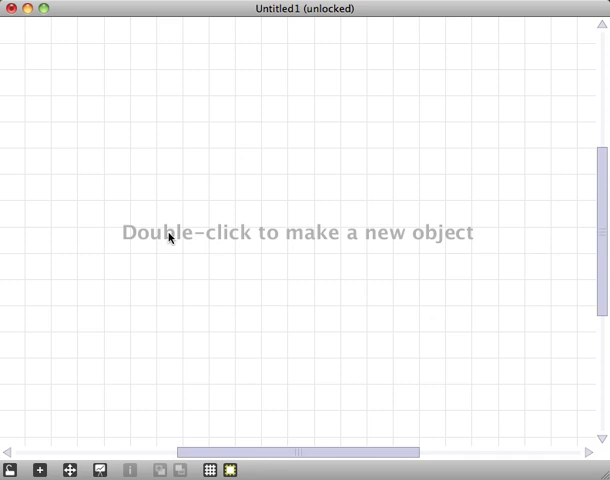
Create a noise~ object and place it at the upper left of the patch
double_click(170, 236)
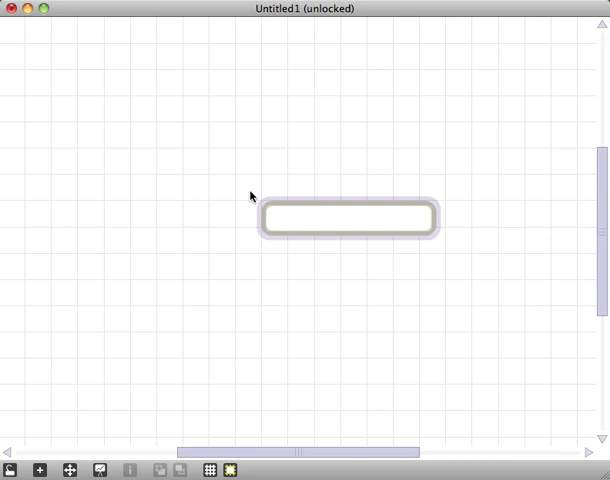
type("noise~")
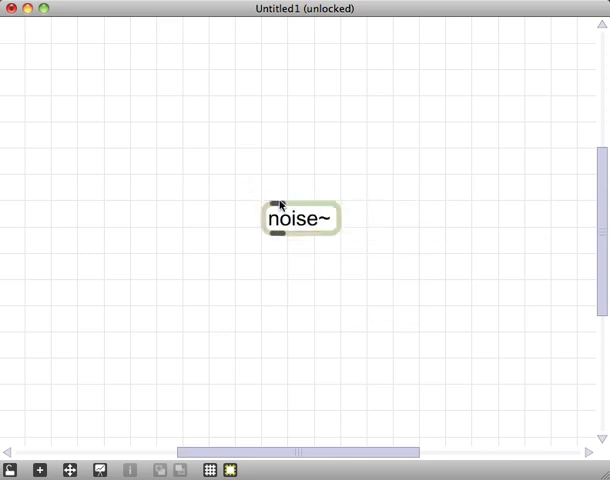
left_click_drag(300, 218, 170, 190)
type("adsr~")
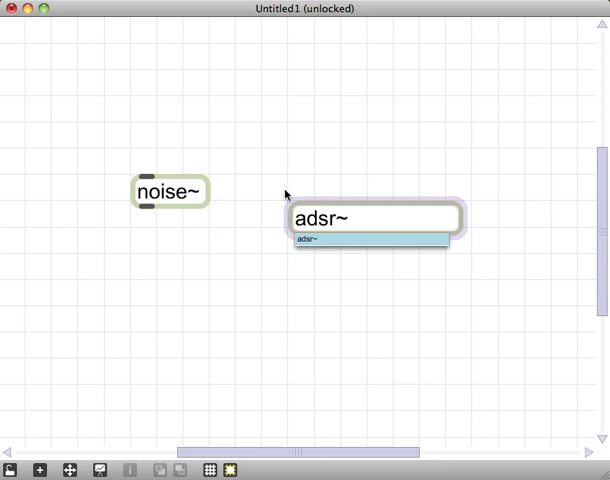
Add an adsr~ 1 0 1. 1 envelope with 1 and maxsustain 10 messages feeding it
type("1")
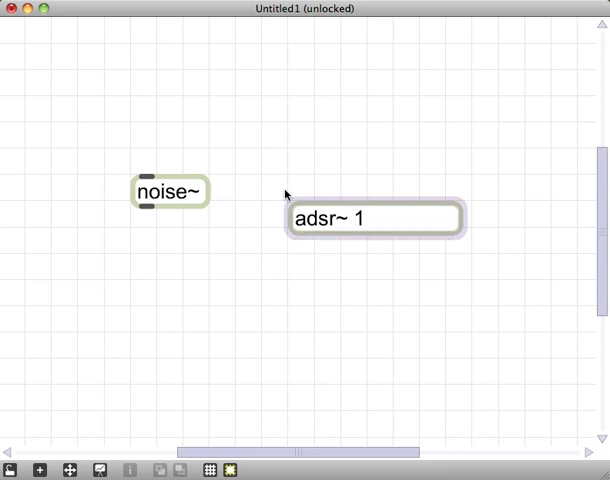
type("0")
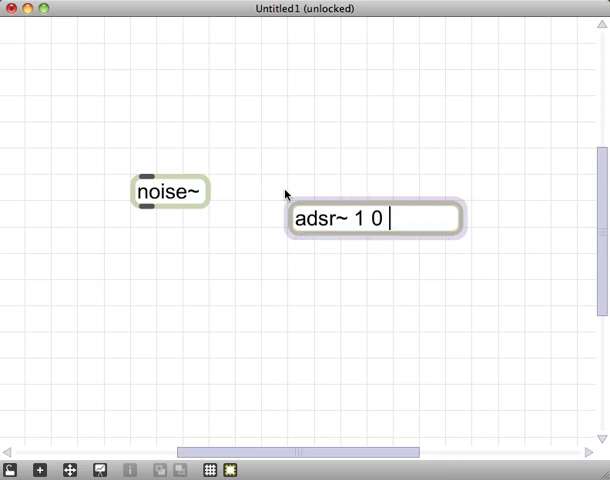
type("1.0")
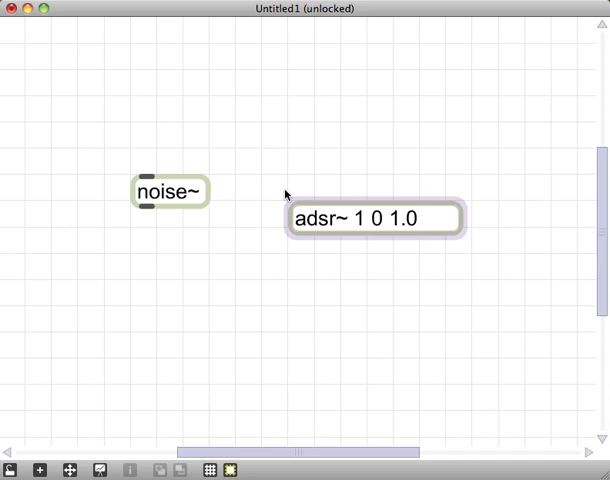
type("1")
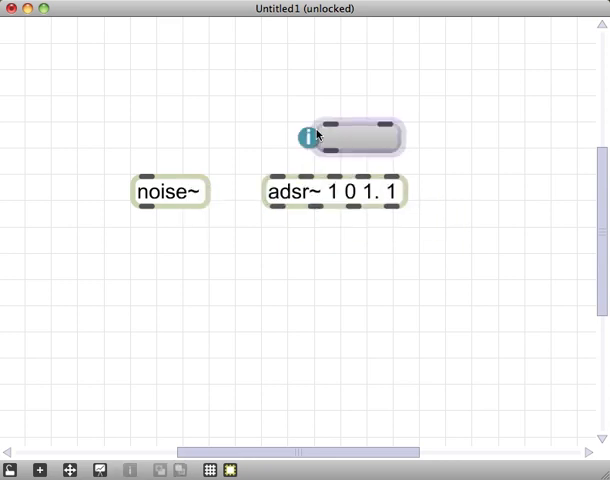
type("maxsustain 10")
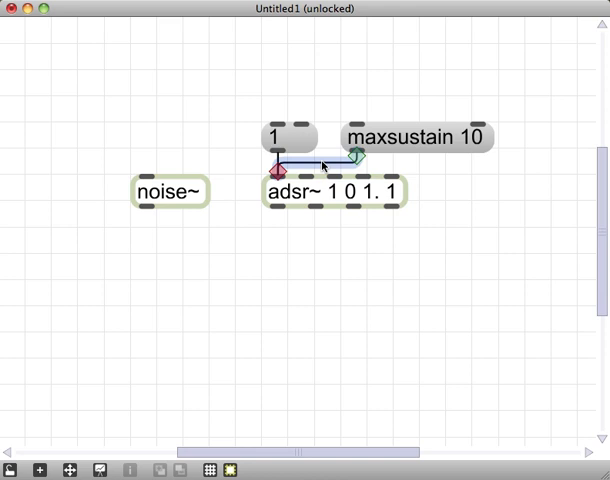
mouse_move(242, 308)
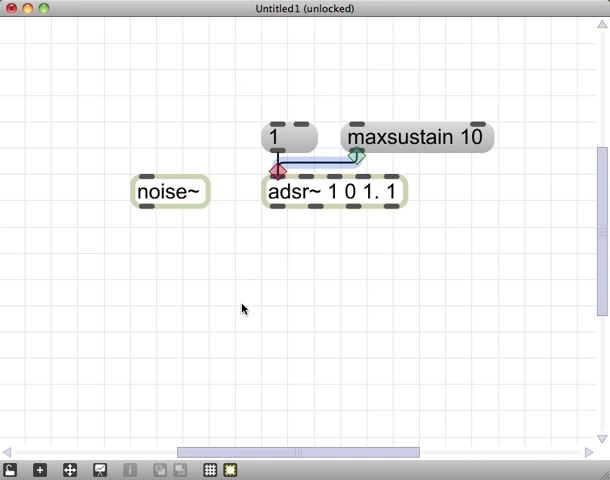
mouse_move(396, 168)
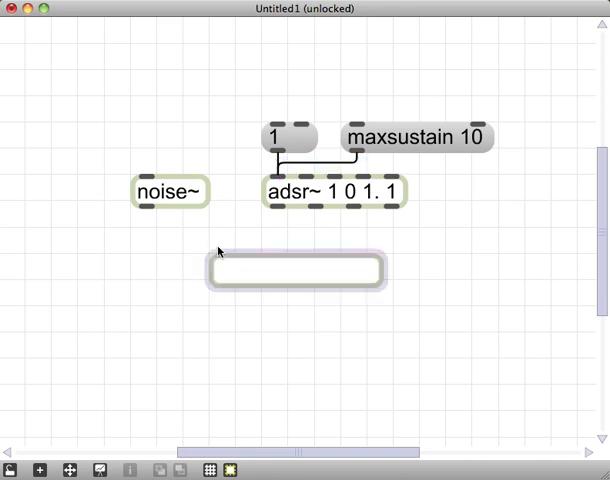
Multiply noise~ by the envelope with *~ and route it through a gain slider to ezdac~
type("*~")
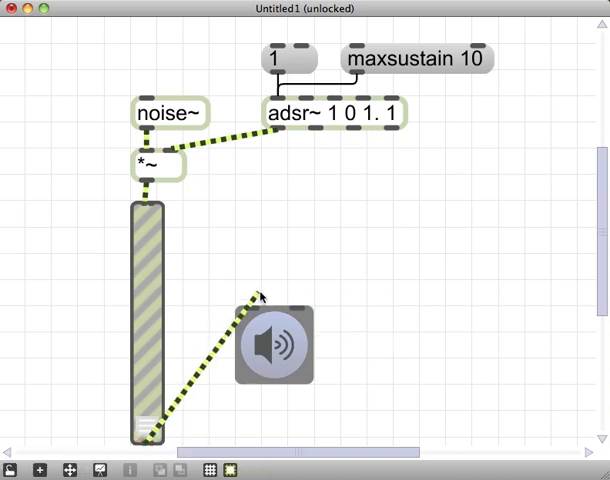
left_click_drag(272, 344, 244, 376)
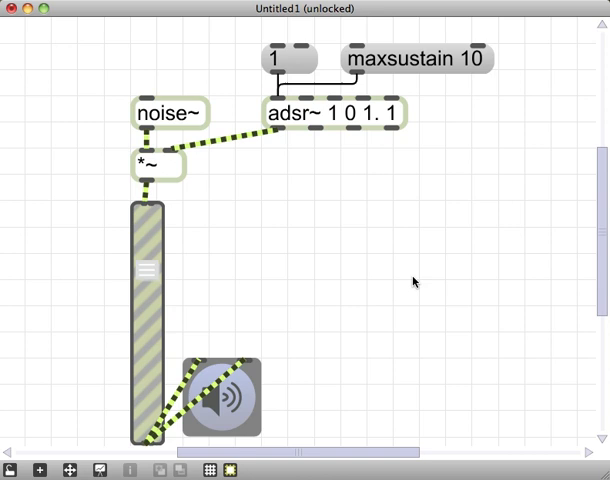
mouse_move(226, 228)
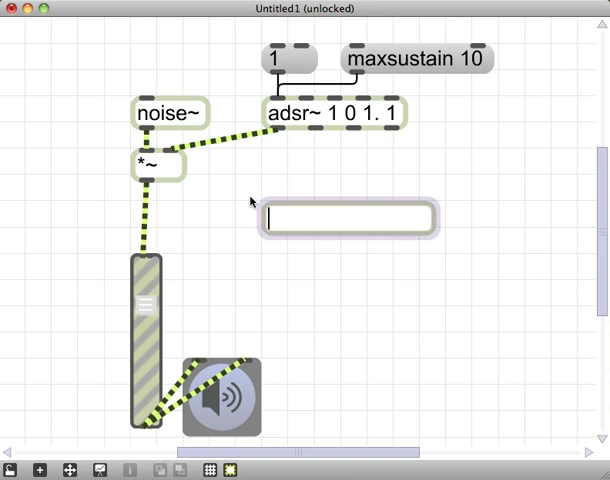
Create tapin~ and tapout~ 10, then a onepole~ 5000 lowpass filter below them
type("tapin~")
type("tapout~ 10")
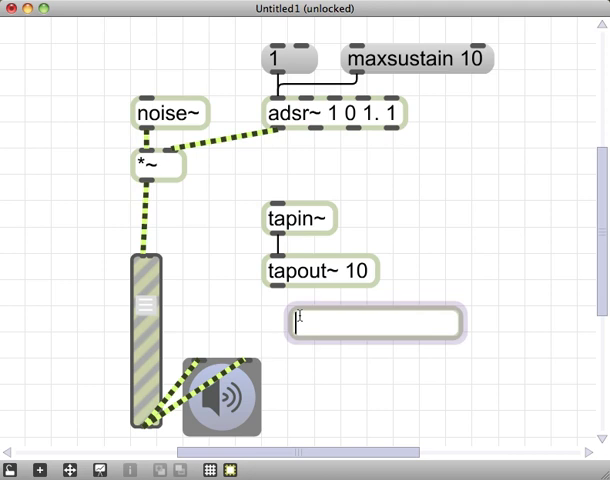
type("onebang")
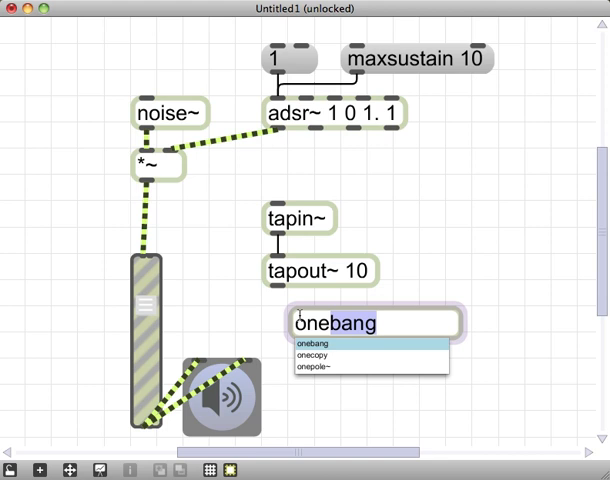
left_click(312, 368)
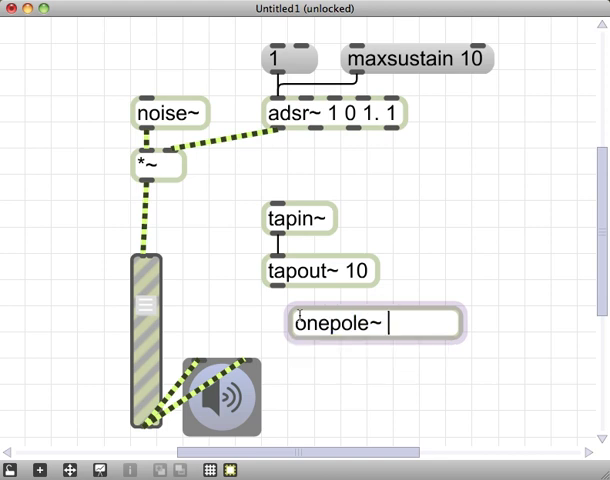
type("5000")
type("*~ 0.99")
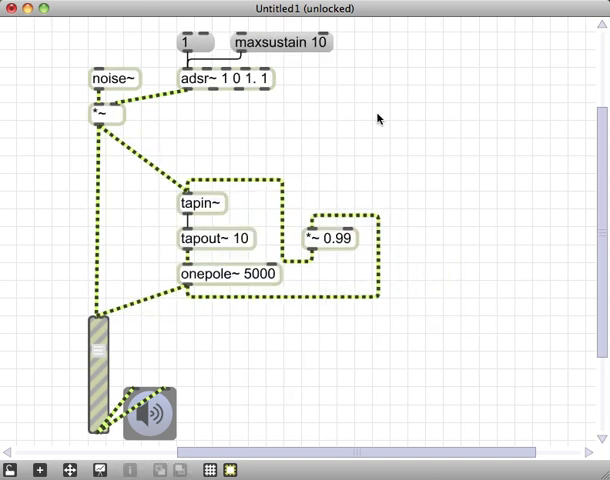
mouse_move(228, 186)
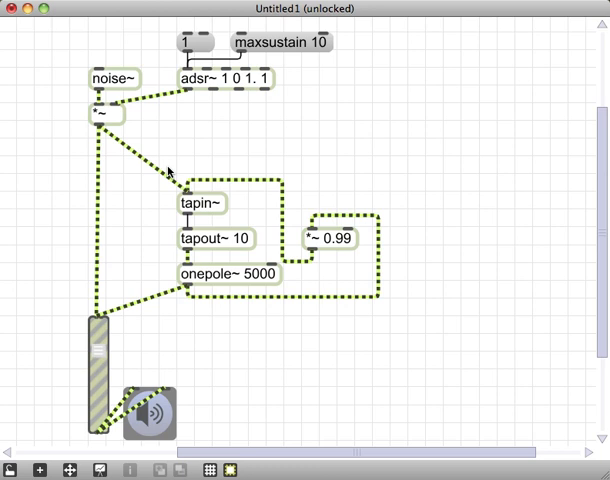
mouse_move(216, 202)
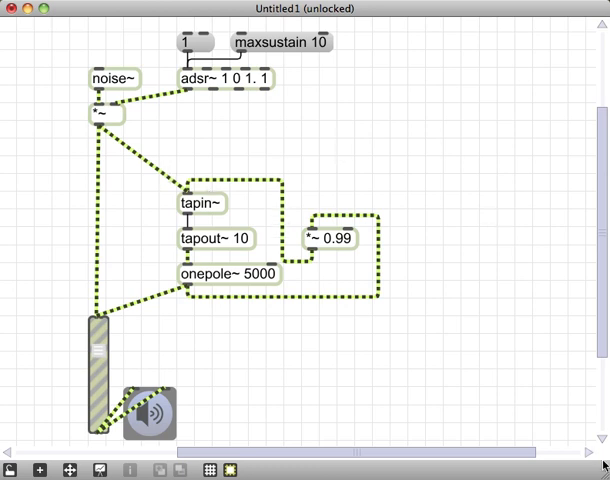
mouse_move(144, 190)
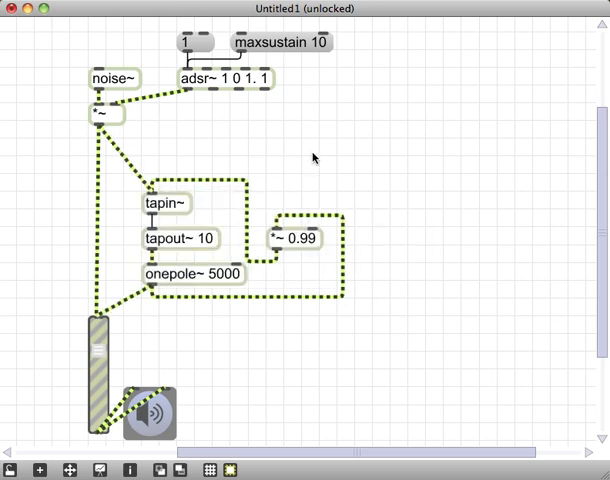
mouse_move(322, 92)
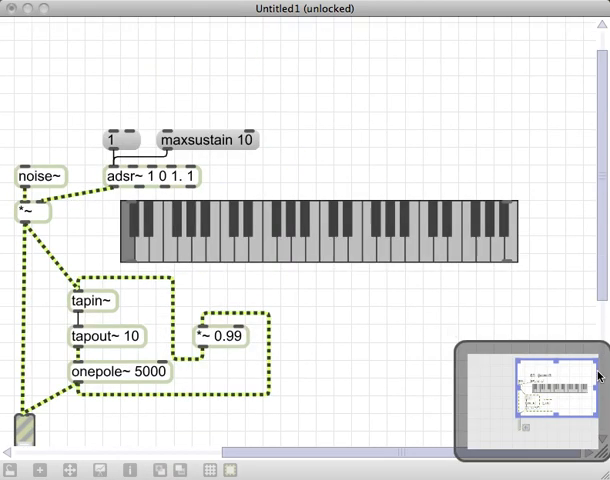
mouse_move(562, 392)
type("mtof")
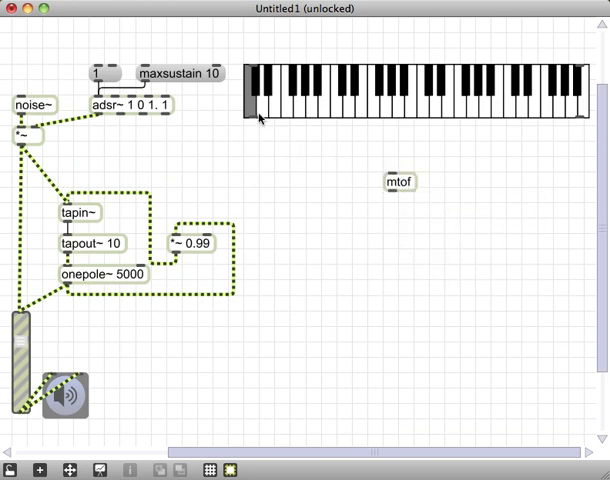
Move mtof directly under the keyboard slider and wire the note outlet into it
left_click_drag(258, 118, 398, 182)
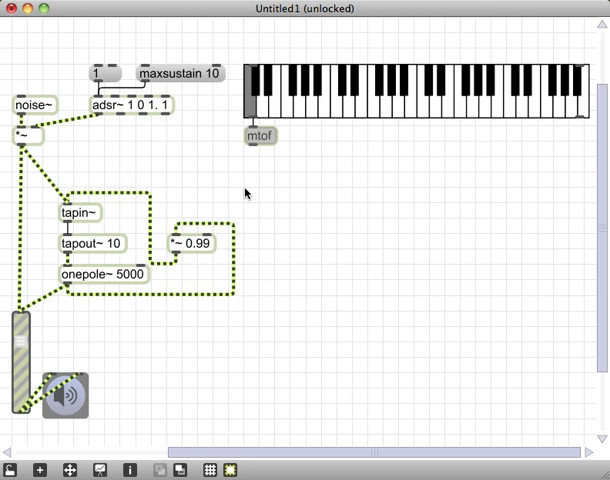
left_click(248, 196)
type("/")
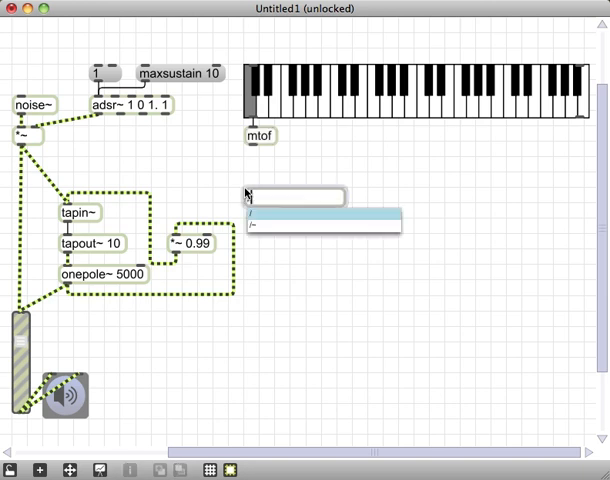
Create a !/ 1000. object under mtof converting frequency to period in milliseconds
type("1000")
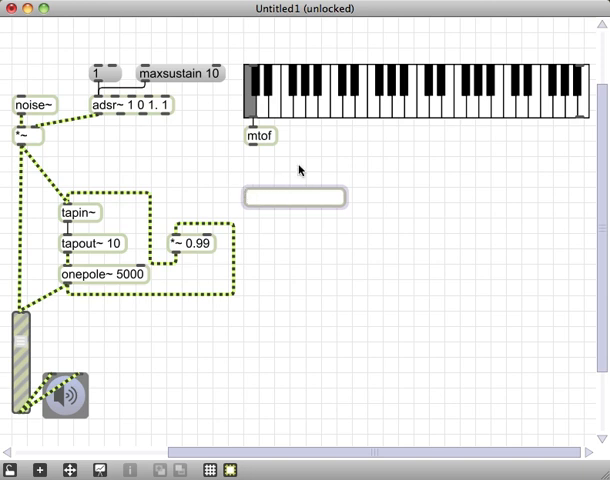
type("!/ 1000.")
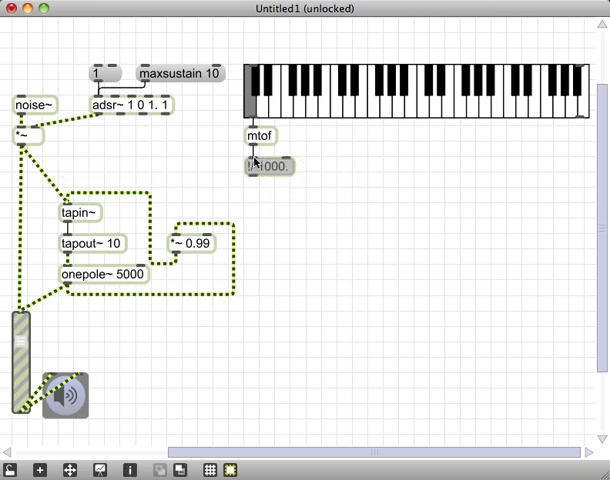
left_click(252, 164)
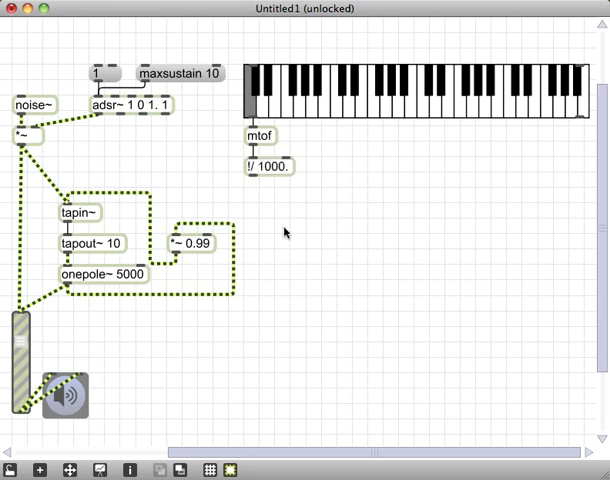
mouse_move(246, 192)
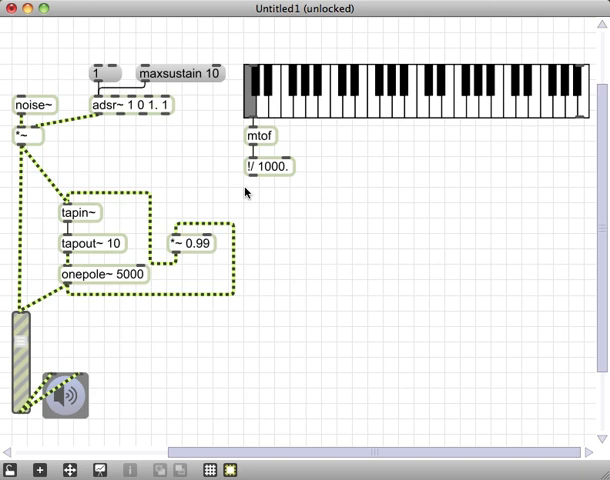
Add a float number box below !/ 1000. to show the computed delay time
left_click(268, 212)
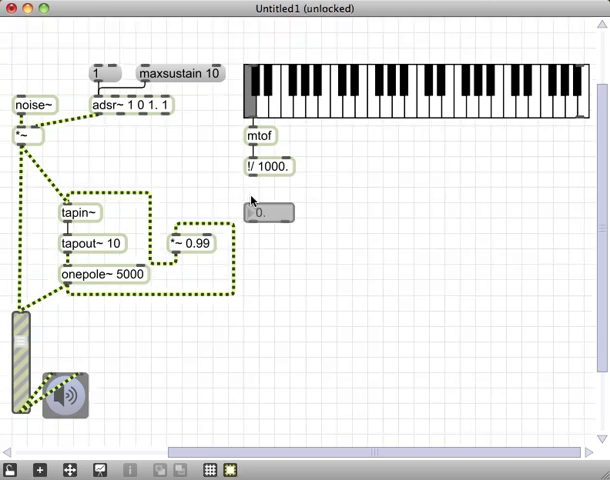
left_click_drag(268, 212, 264, 196)
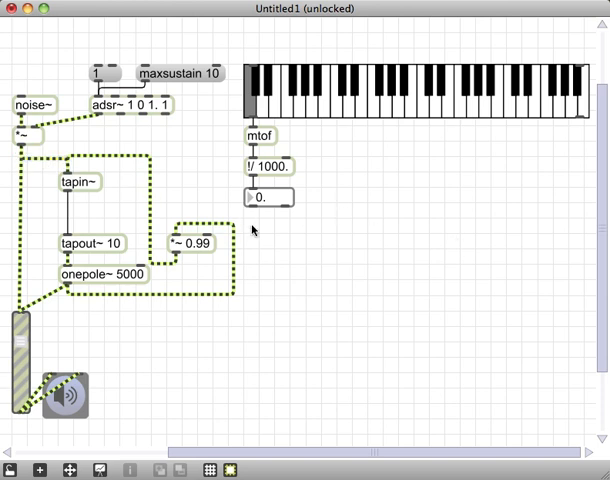
Feed the number box into t b f driving tapout~ and s trigger, with r trigger above the envelope toggle
type("t bf")
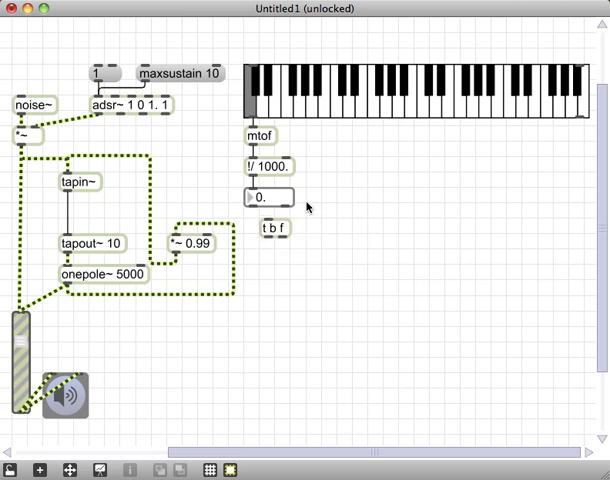
left_click_drag(276, 228, 260, 228)
type("r trigger")
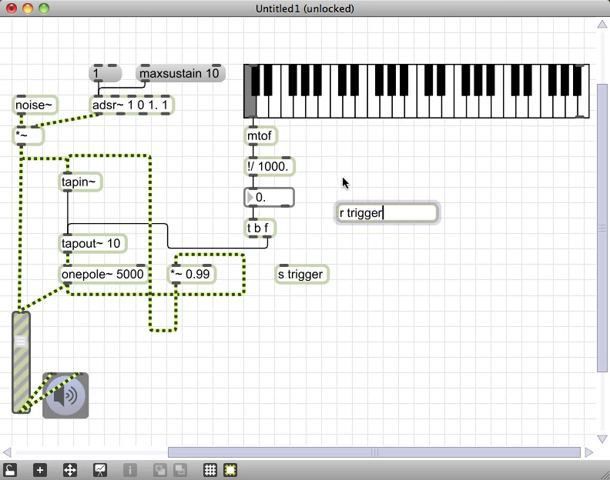
left_click_drag(384, 212, 110, 48)
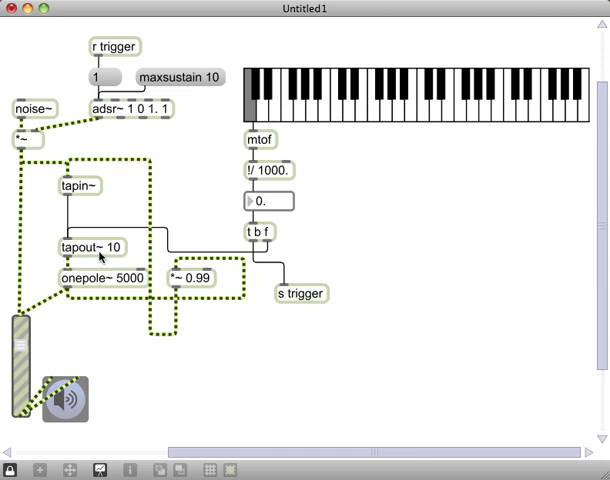
mouse_move(96, 26)
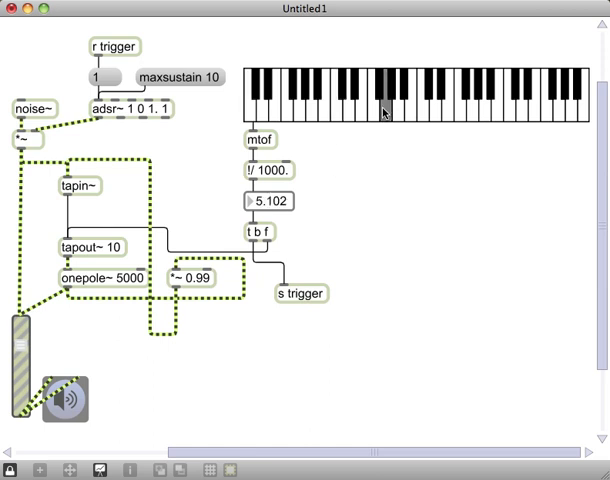
Play a note on the locked keyboard slider so the delay reads 7.645 ms
left_click(428, 108)
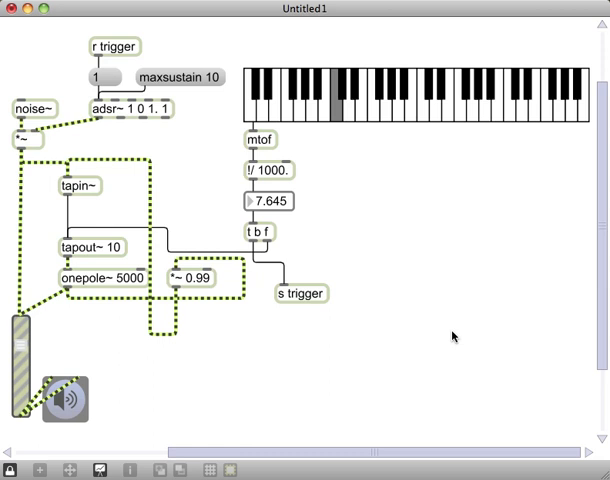
mouse_move(136, 288)
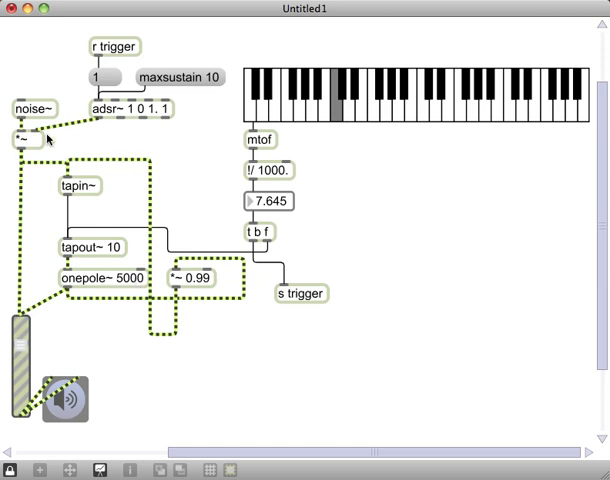
mouse_move(30, 136)
type("rand~")
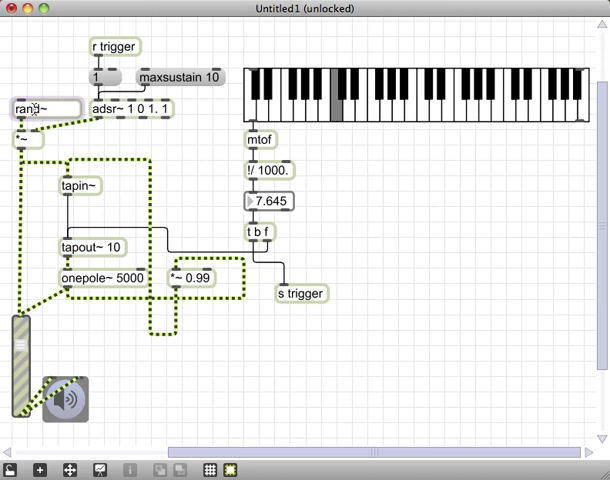
Retype the noise~ source as rand~ 600
type("600")
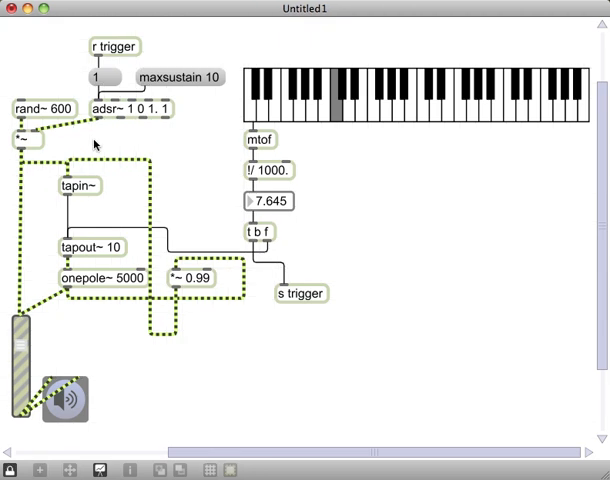
mouse_move(432, 114)
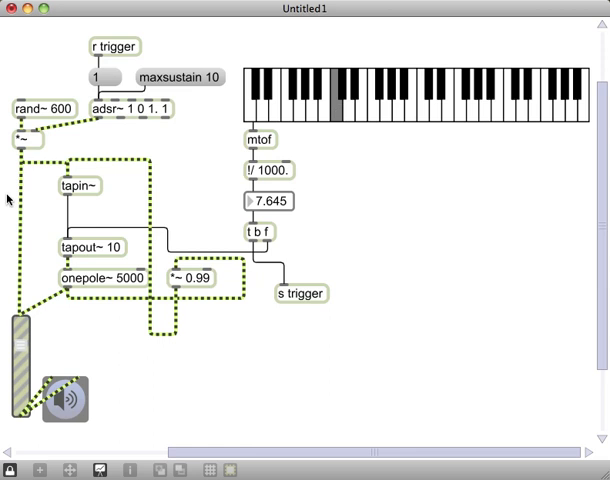
mouse_move(210, 288)
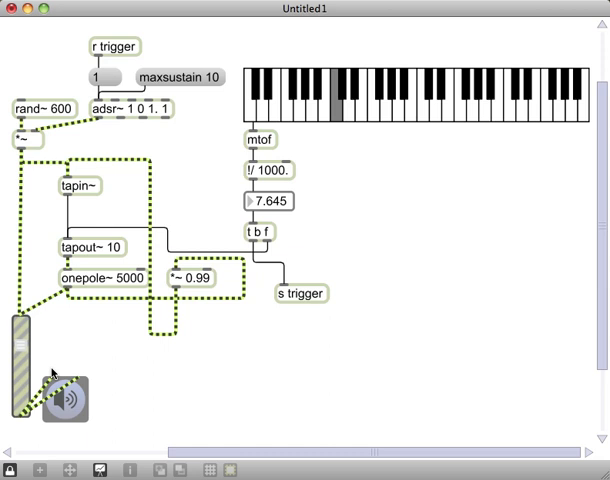
mouse_move(112, 258)
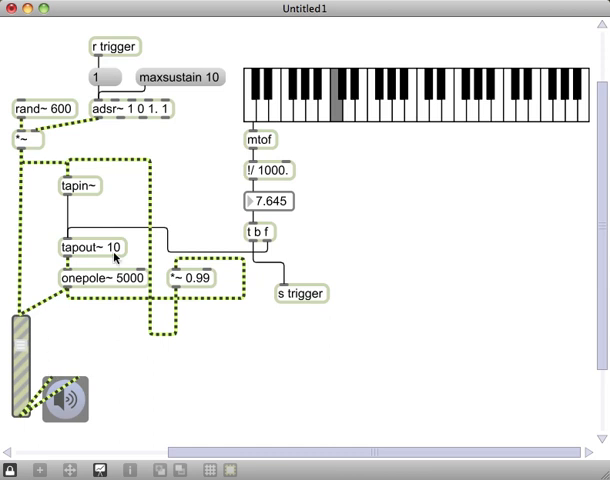
mouse_move(96, 256)
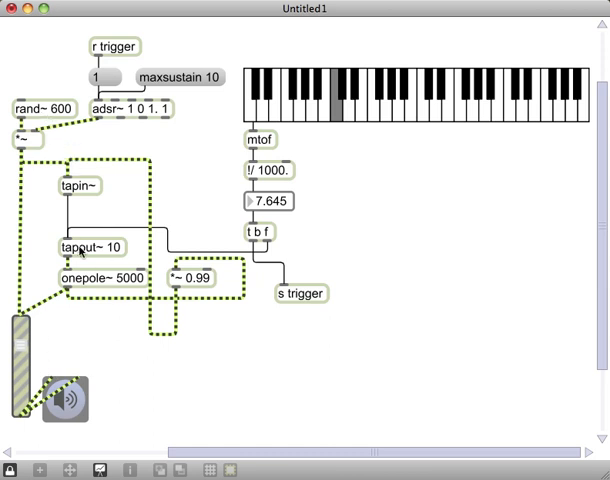
mouse_move(104, 280)
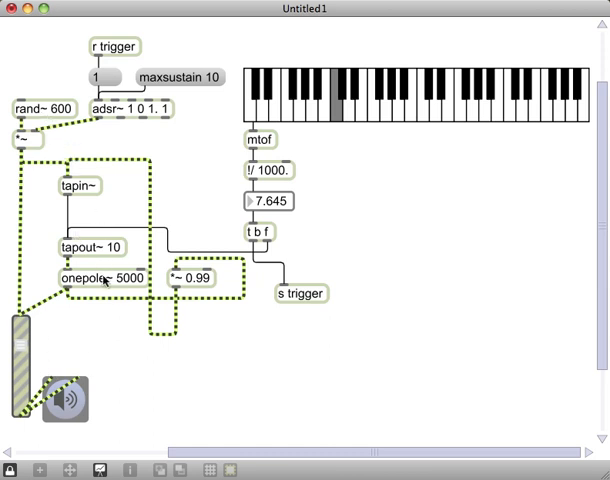